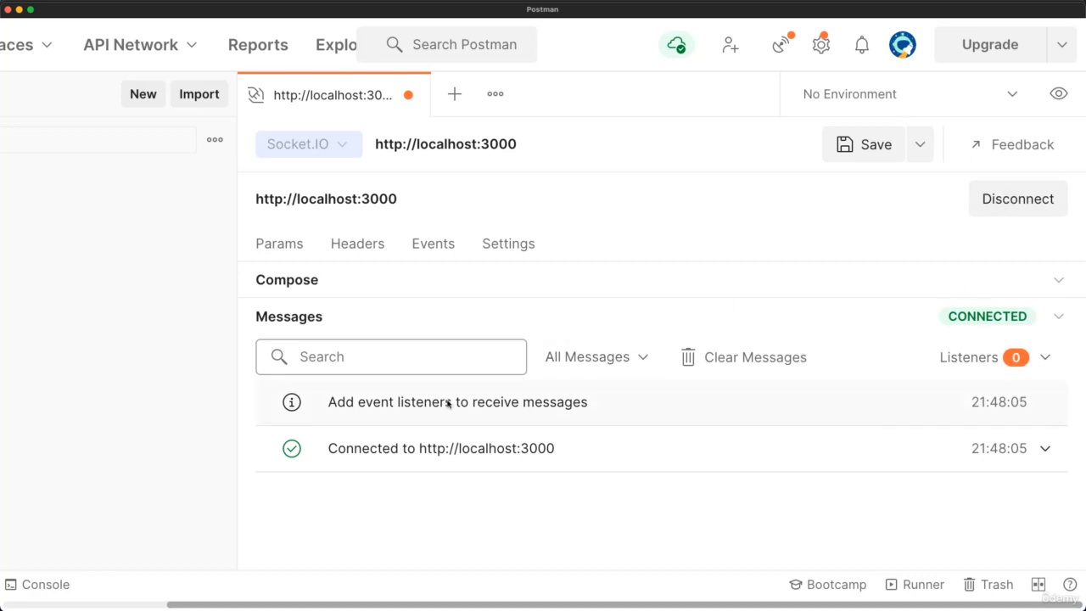
pyautogui.moveTo(494, 413)
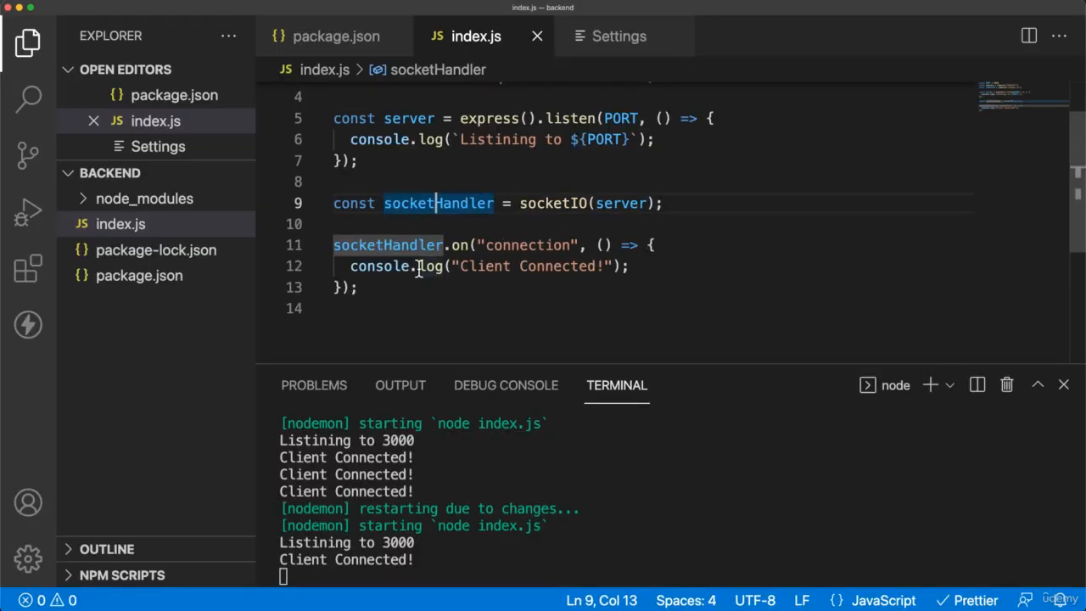
# - Add socketHandler.emit('crypto', "Hello Cryptos Client!") on a new line after the connection log
pyautogui.doubleClick(483, 265)
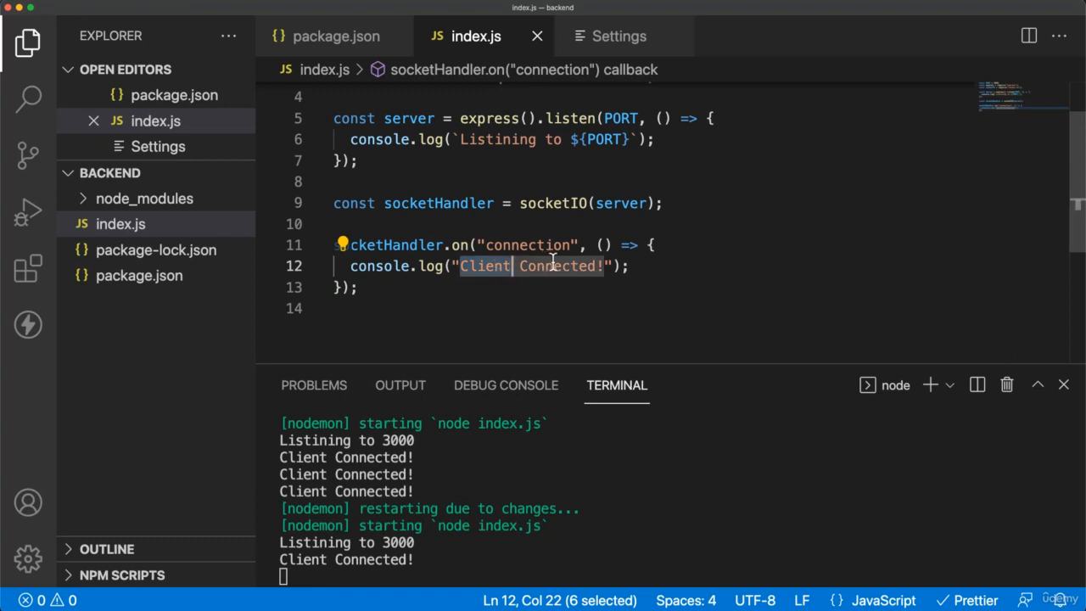
pyautogui.click(632, 266)
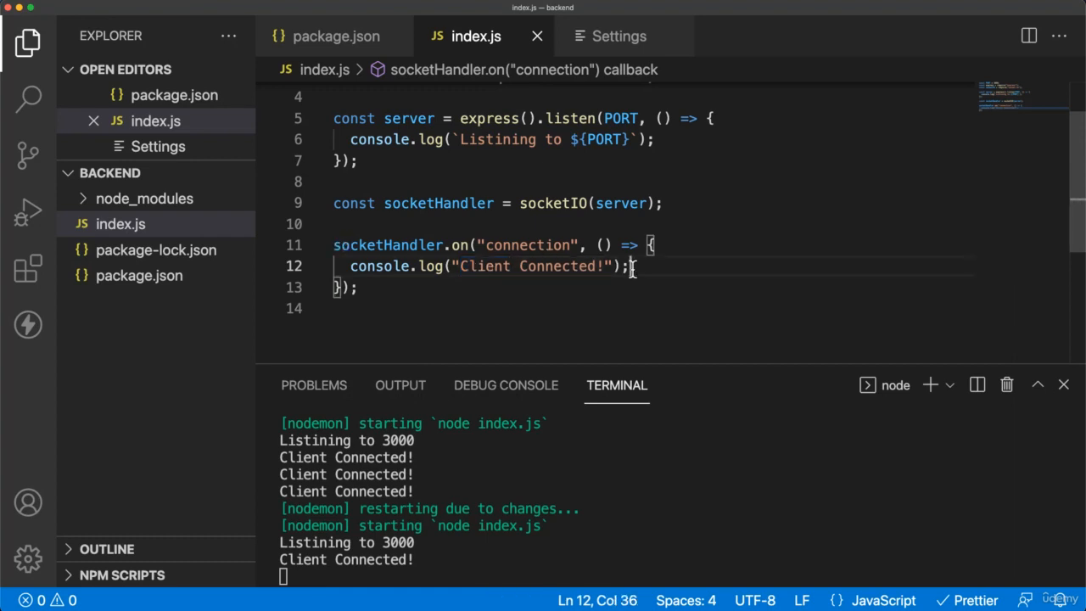
pyautogui.doubleClick(528, 245)
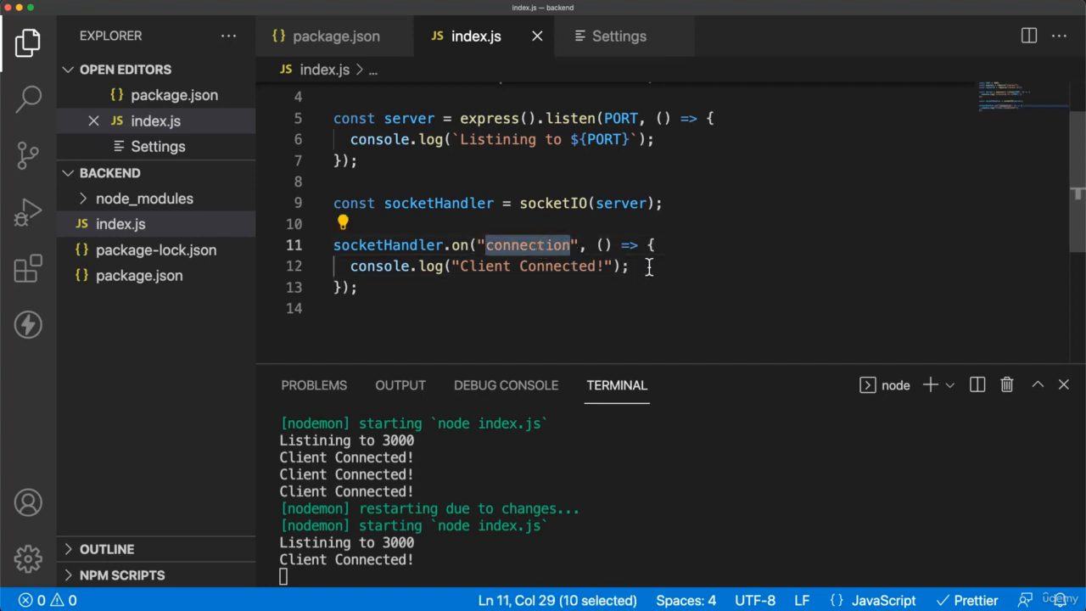
pyautogui.press('Enter')
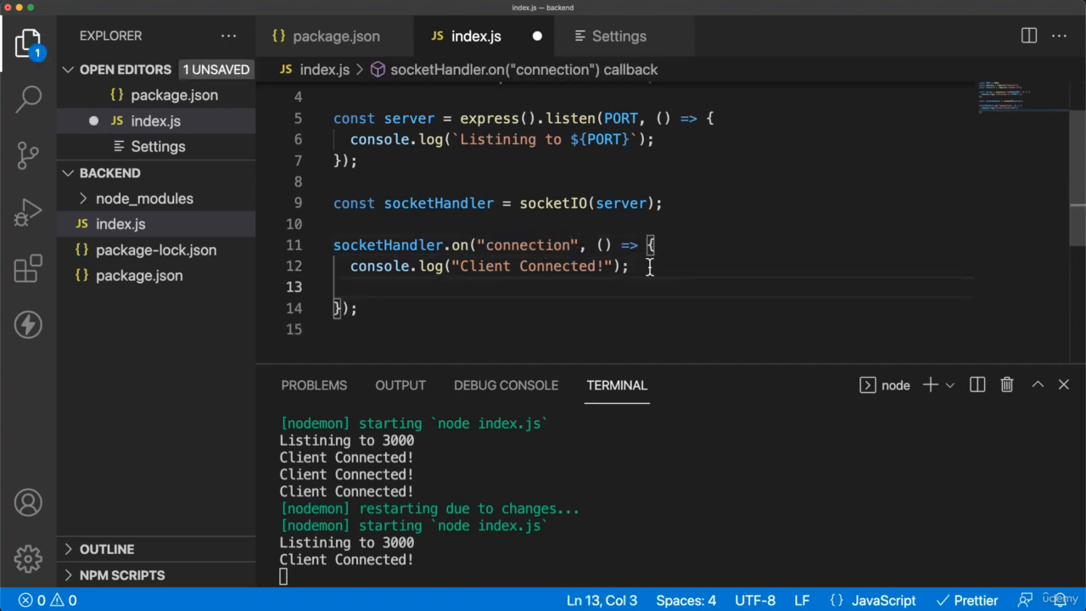
pyautogui.moveTo(388, 245)
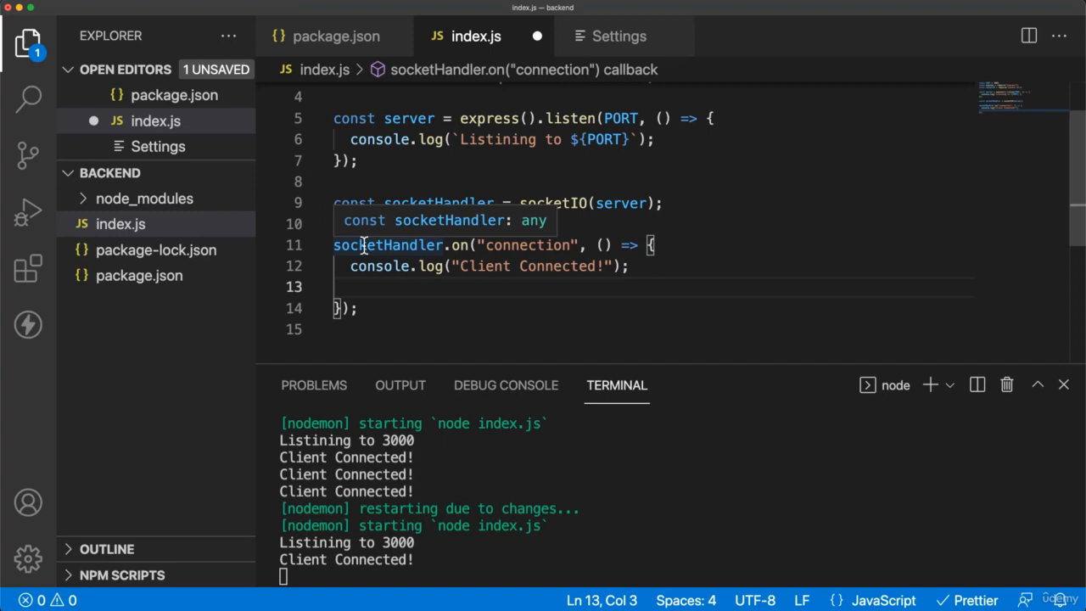
pyautogui.doubleClick(386, 245)
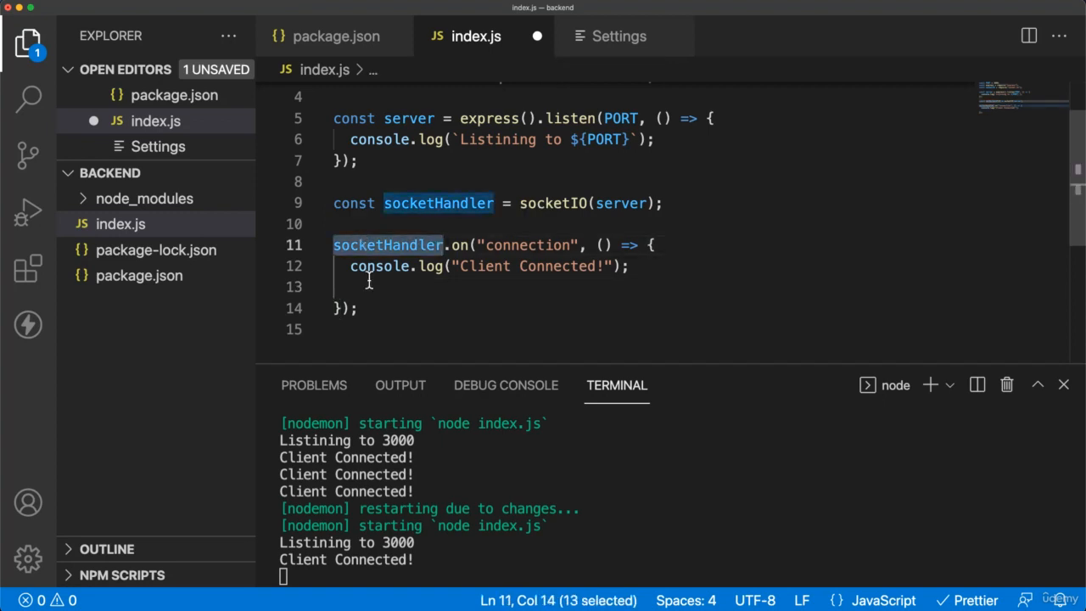
pyautogui.write('socketHandler.')
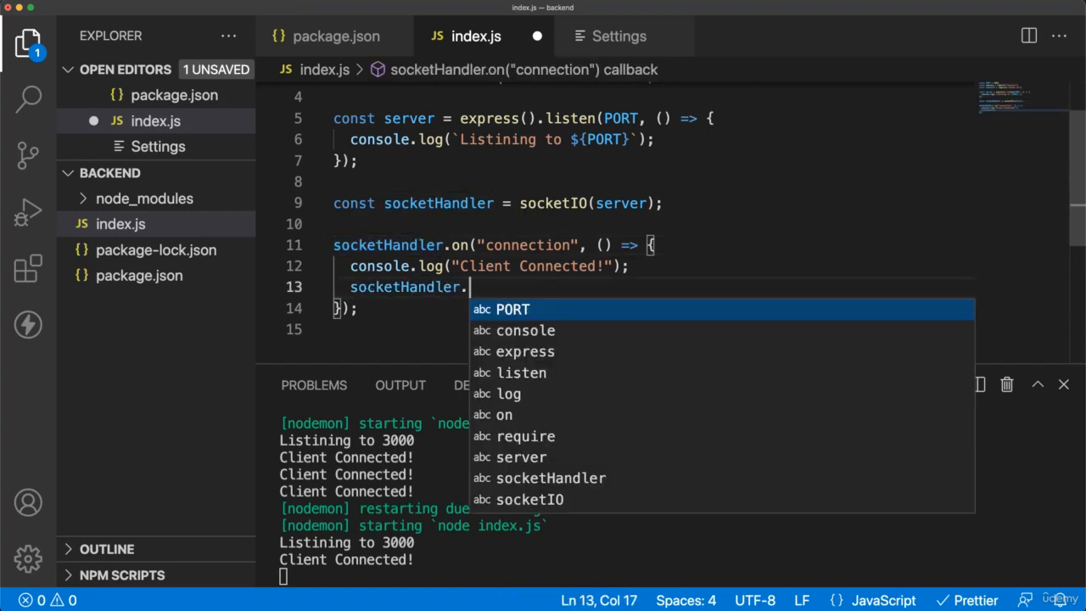
pyautogui.write('emit(\'crypto\', "')
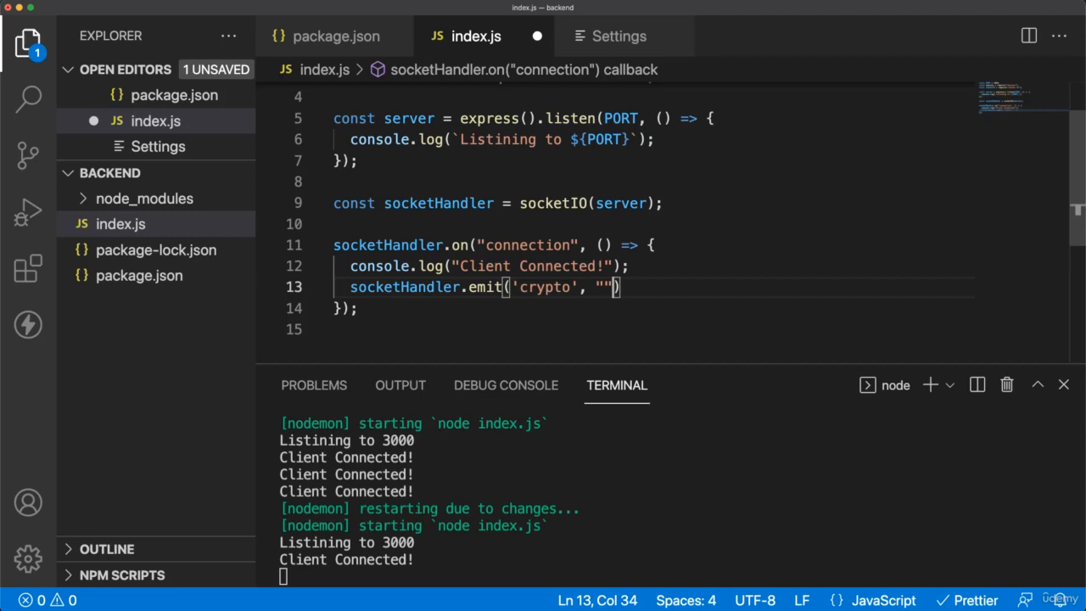
pyautogui.write('Hello Cryptos Cl')
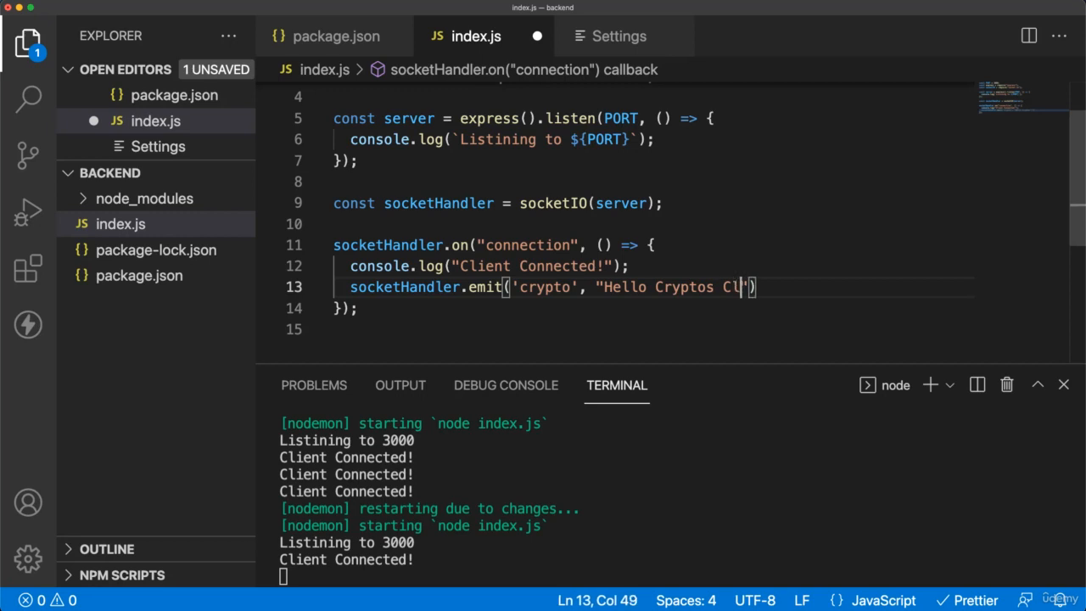
pyautogui.write('ient!')
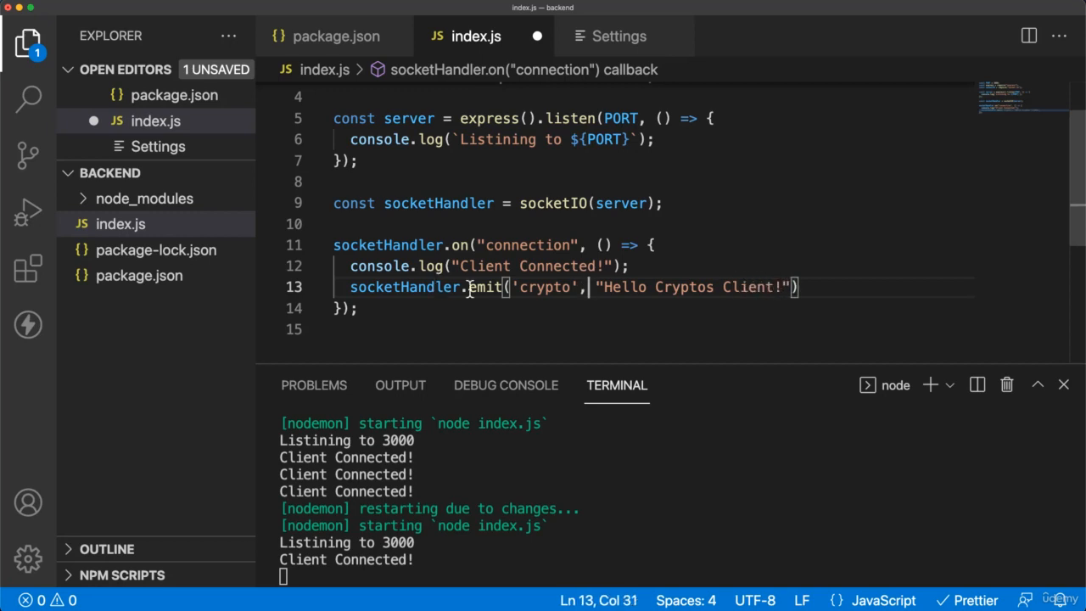
pyautogui.doubleClick(404, 287)
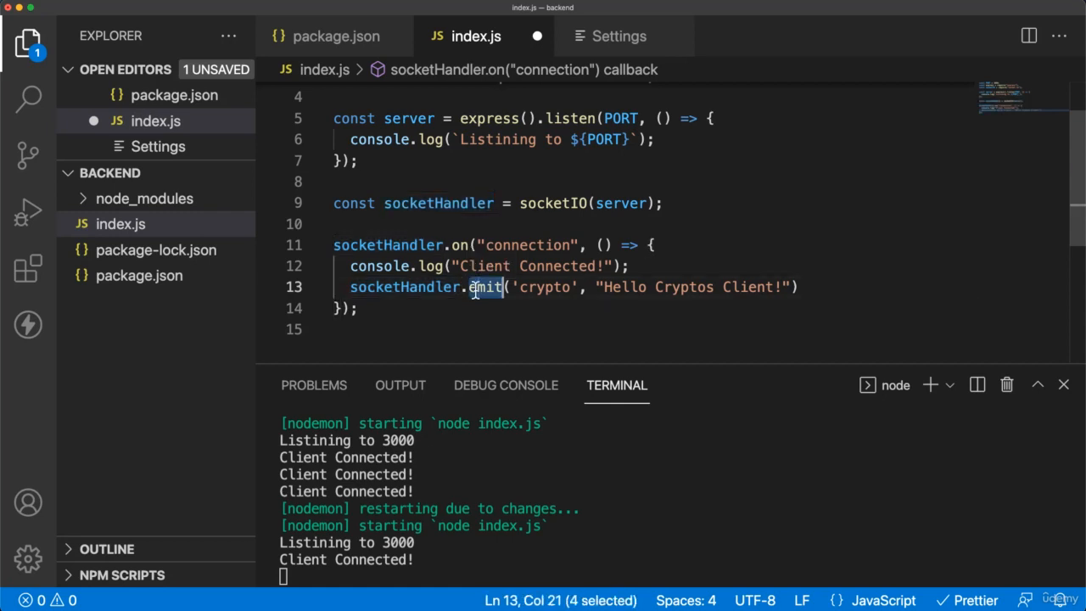
pyautogui.doubleClick(545, 287)
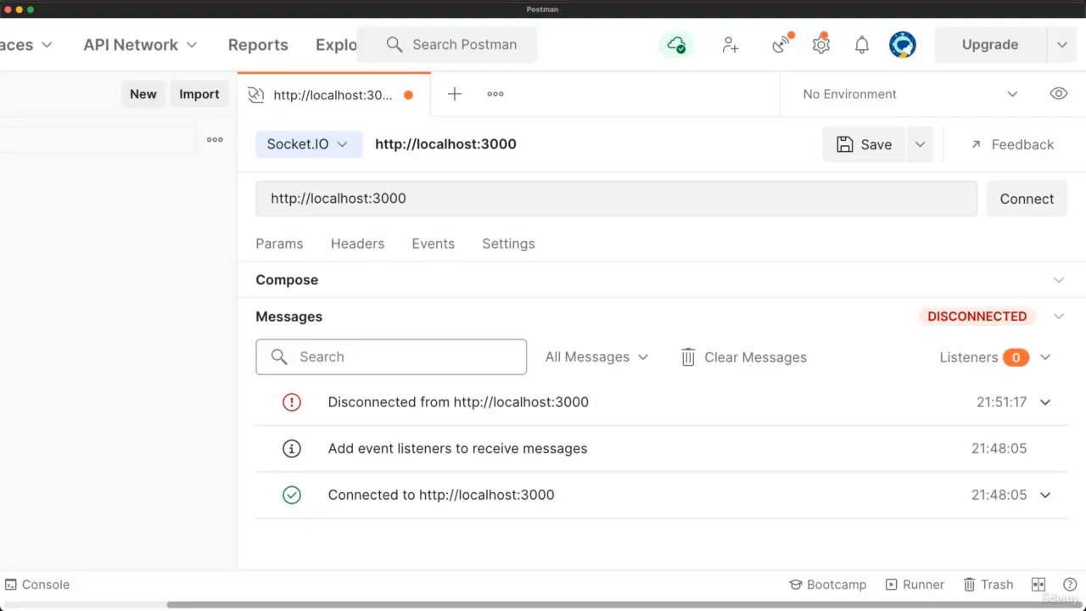
pyautogui.moveTo(553, 313)
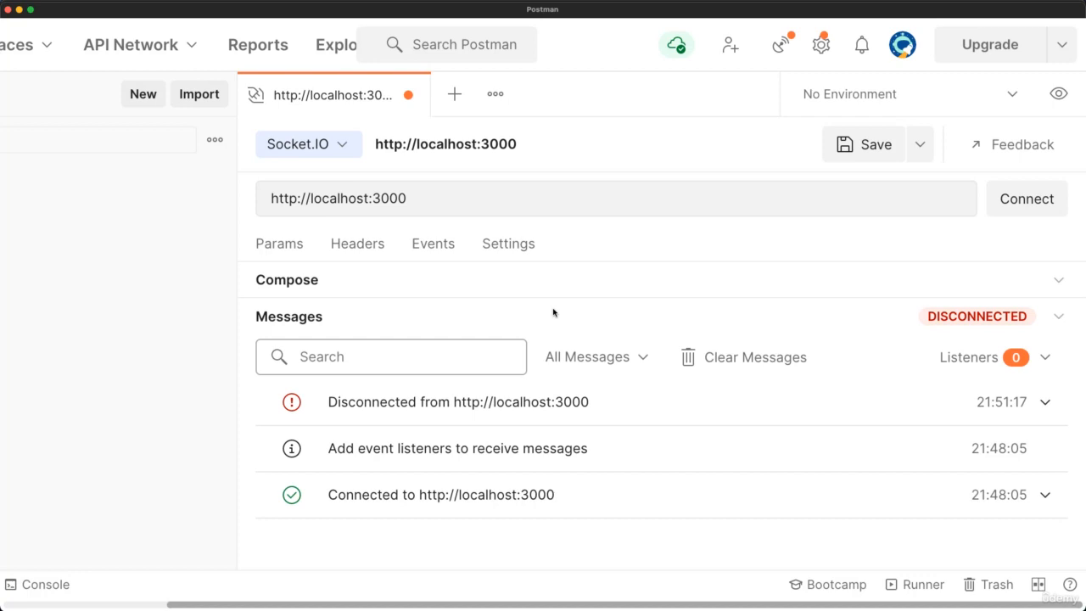
pyautogui.moveTo(552, 313)
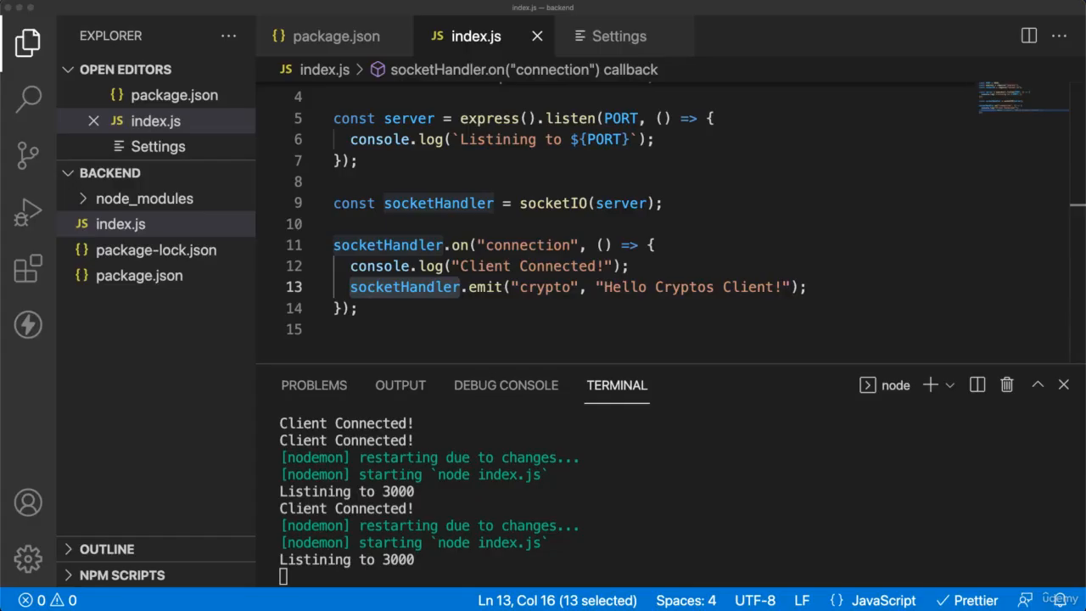
pyautogui.doubleClick(545, 286)
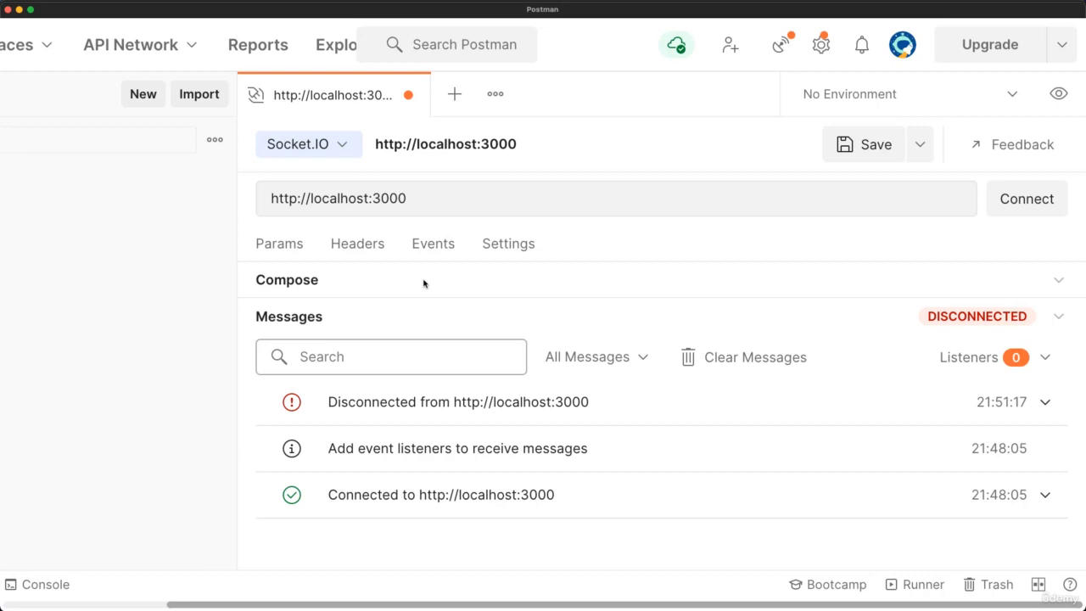
# - Add a 'crypto' event to the Socket.IO request and enable Listen on connect
pyautogui.click(432, 244)
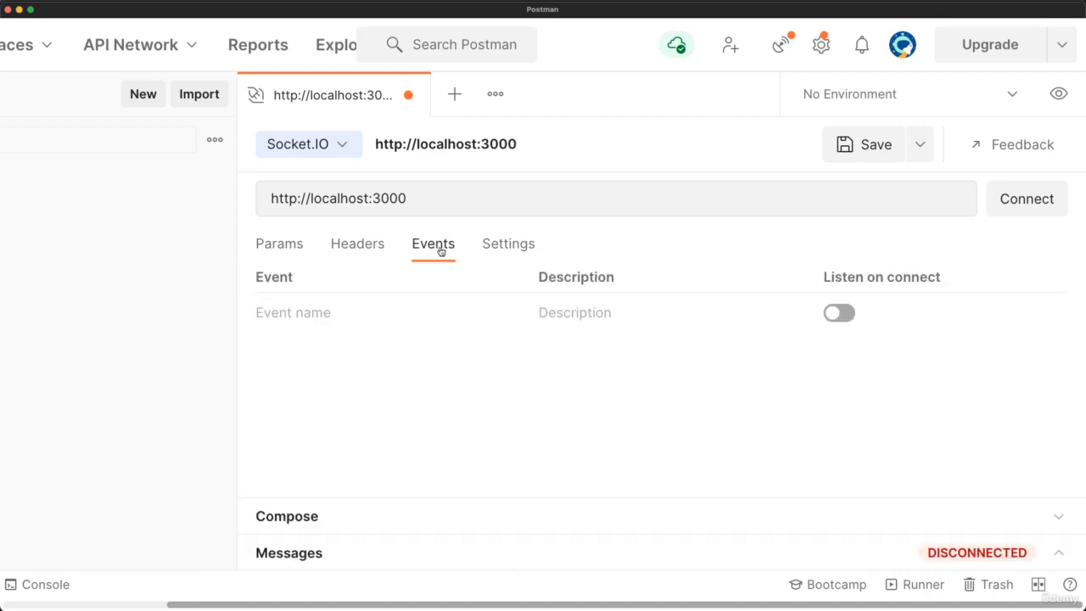
pyautogui.write('c')
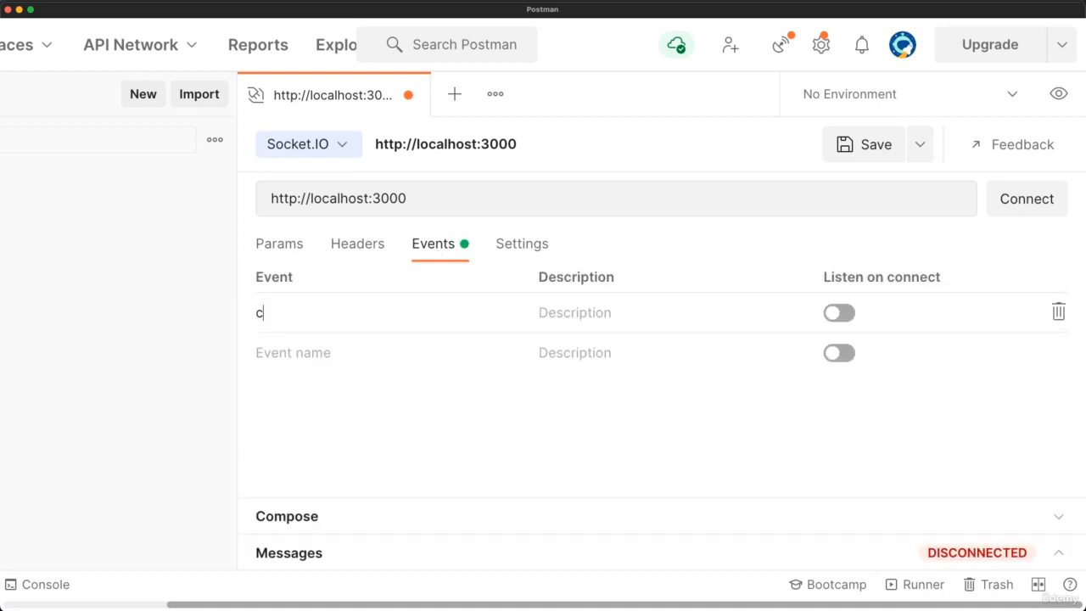
pyautogui.write('rypto')
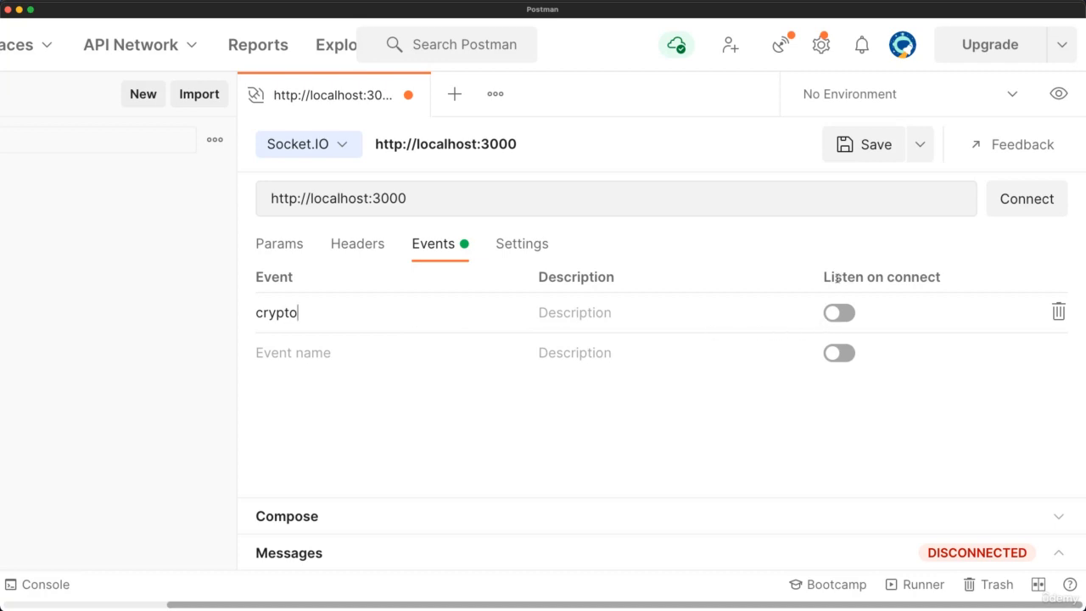
pyautogui.moveTo(961, 278)
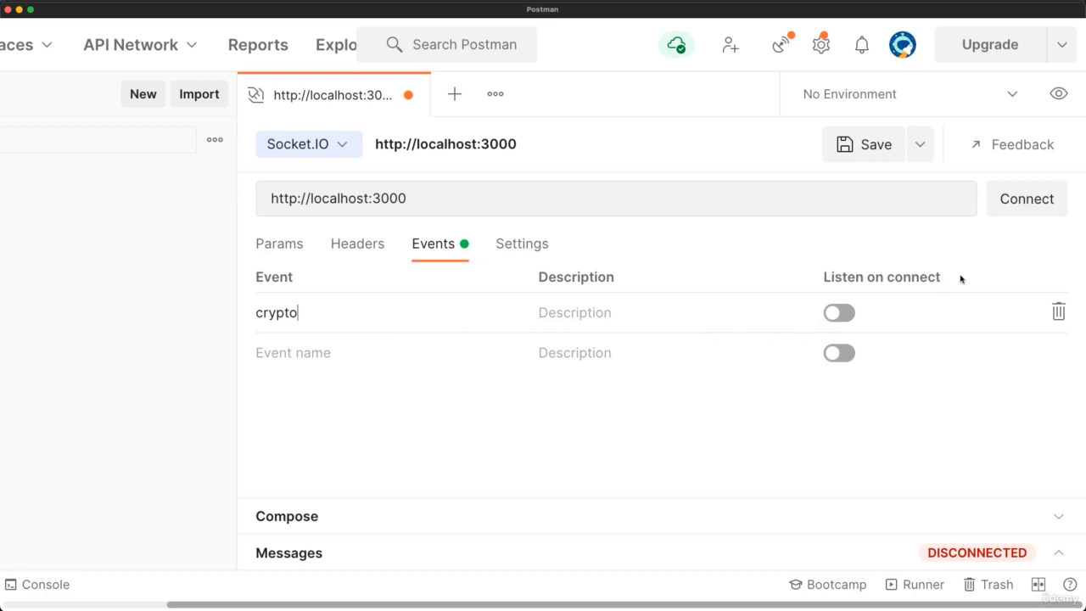
pyautogui.click(839, 312)
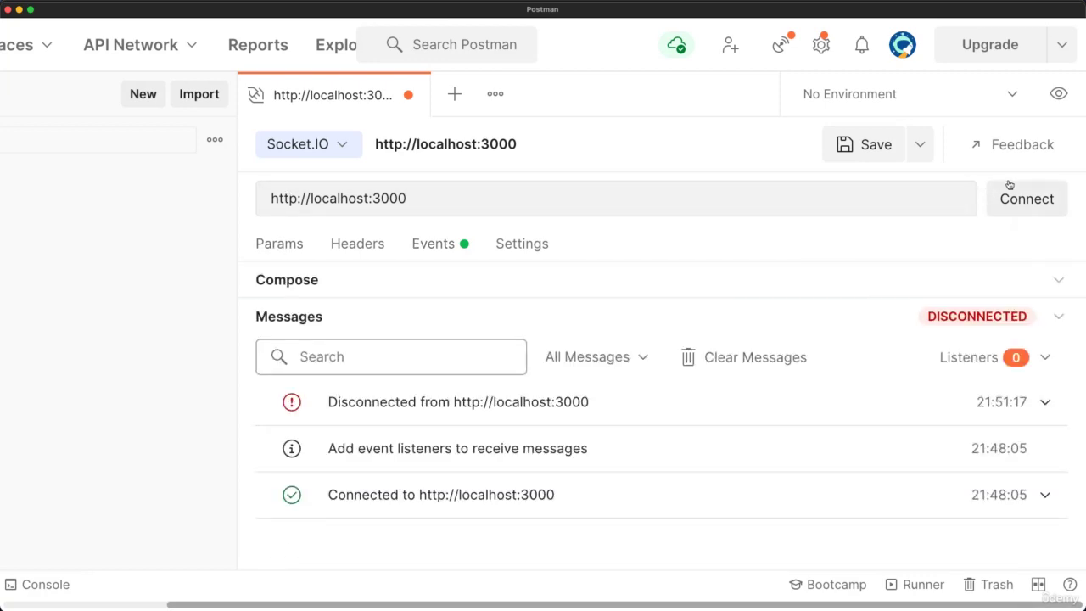
# - Connect the Socket.IO client to localhost:3000 and receive "Hello Cryptos Client!"
pyautogui.click(1027, 198)
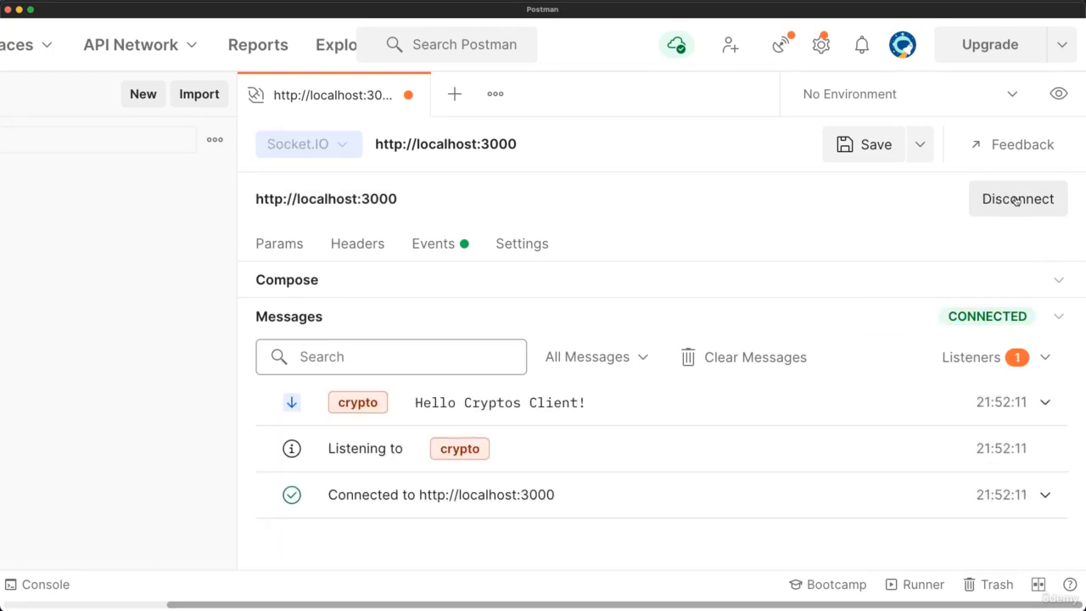
pyautogui.moveTo(293, 410)
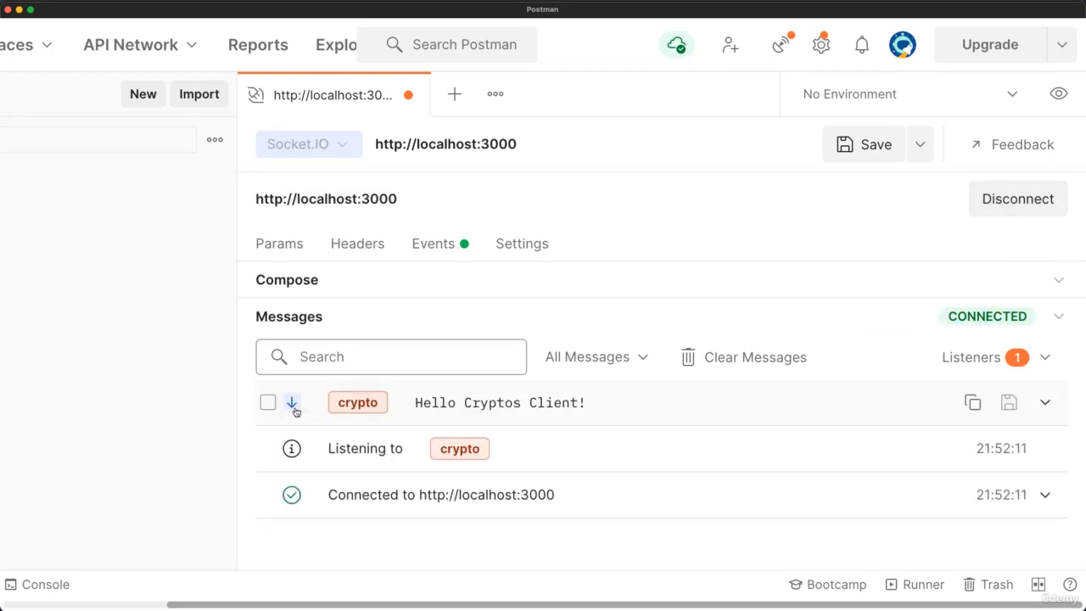
pyautogui.moveTo(568, 410)
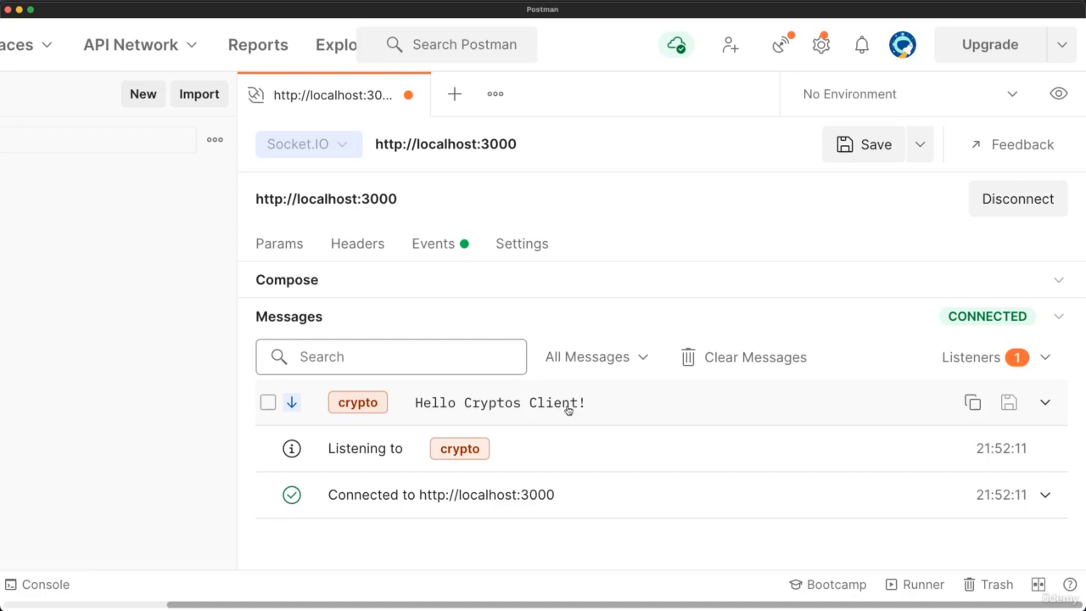
pyautogui.moveTo(436, 395)
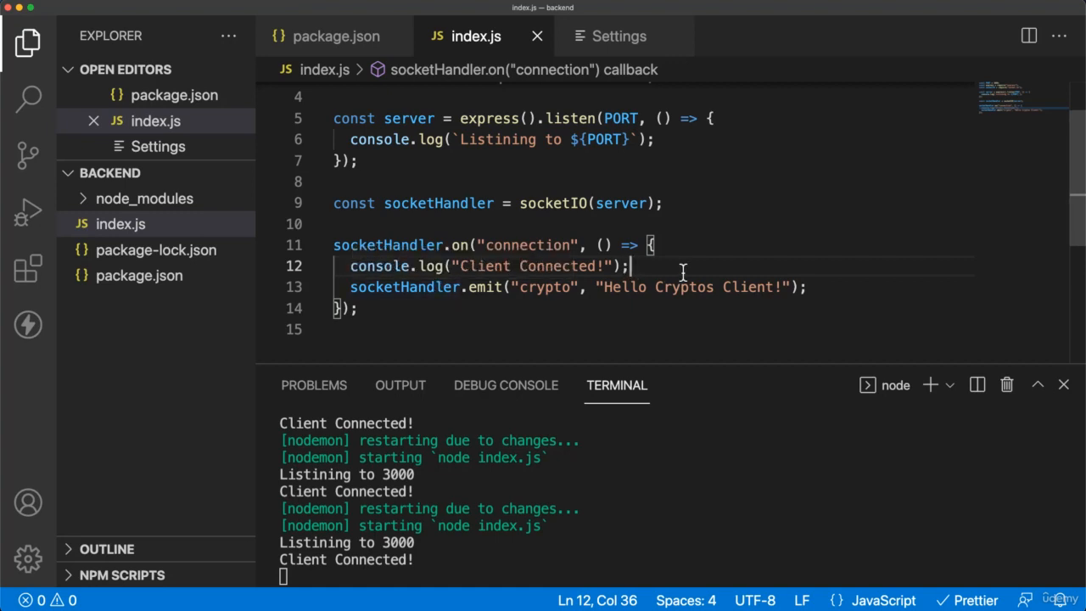
pyautogui.moveTo(686, 267)
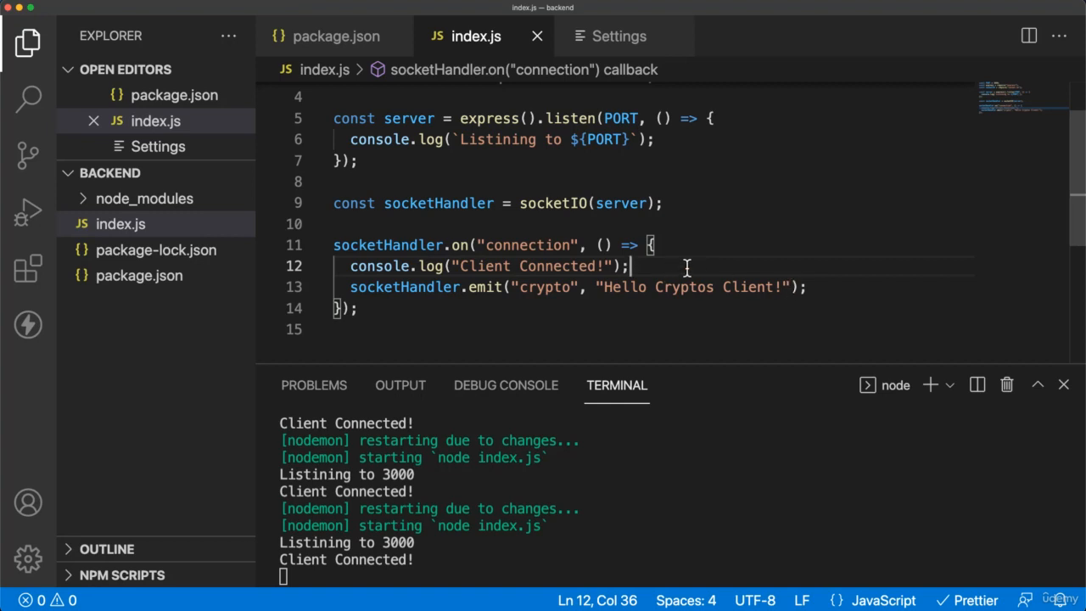
# - Wrap the crypto emit in setInterval(() => {...}, 1000) and save index.js
pyautogui.write('set')
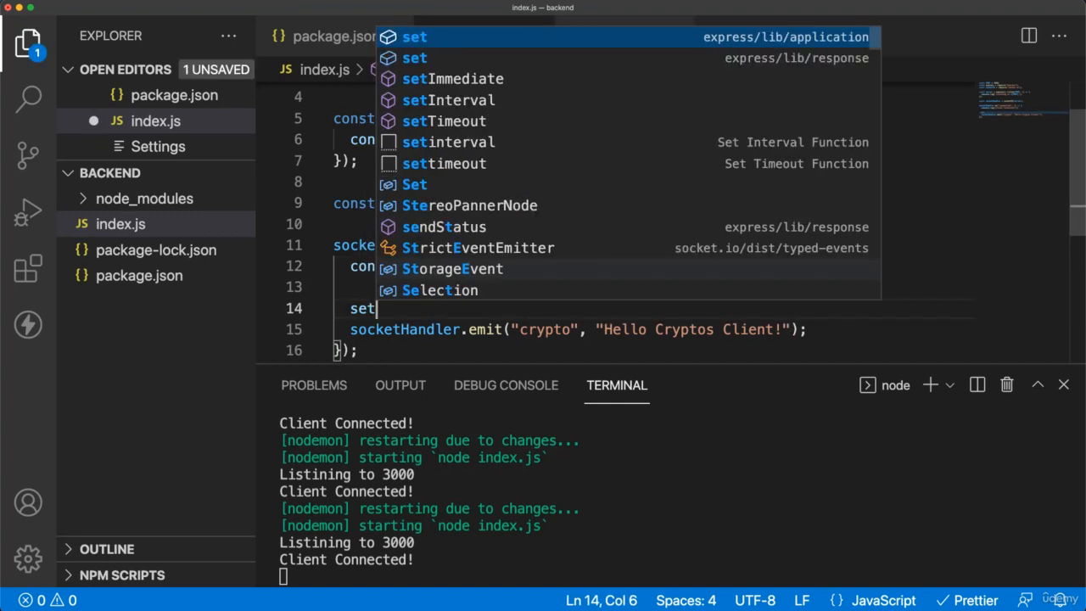
pyautogui.write('in')
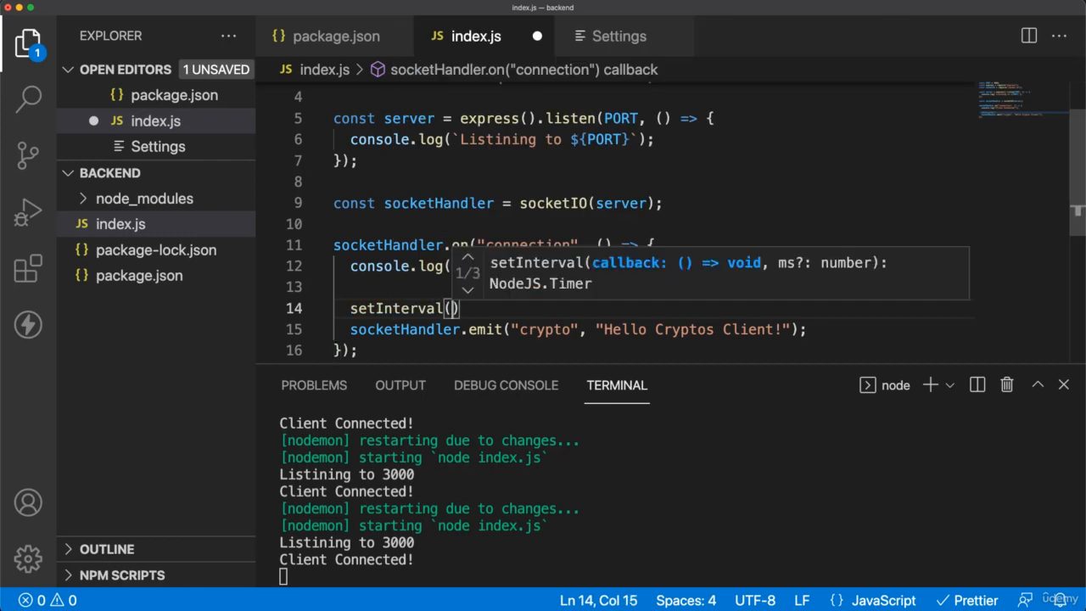
pyautogui.moveTo(655, 292)
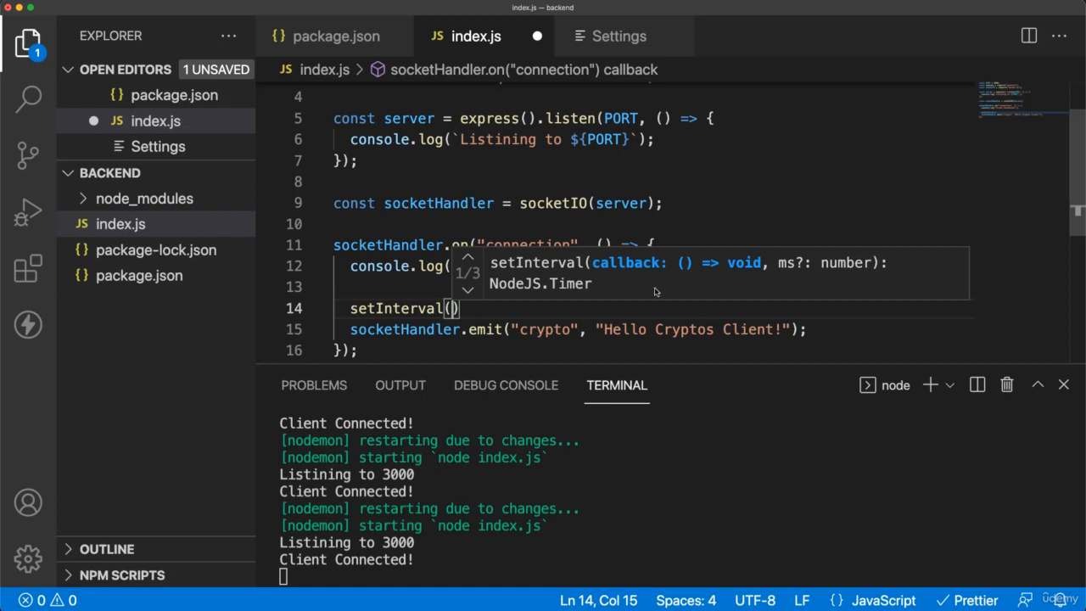
pyautogui.write('(')
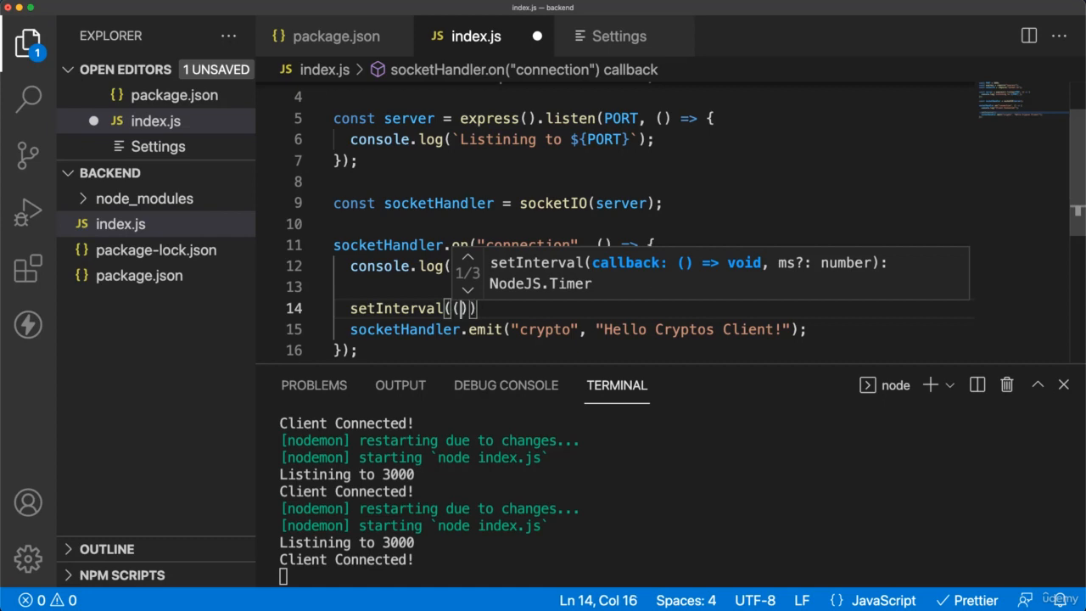
pyautogui.write('()=> {')
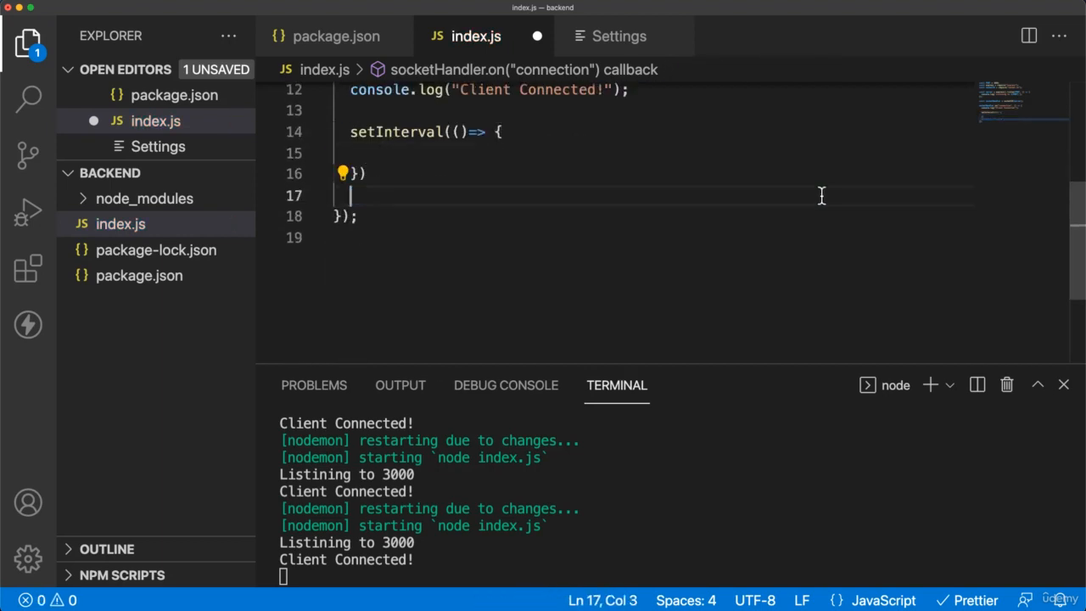
pyautogui.write('socketHandler.emit("crypto", "Hello Cryptos Client!");')
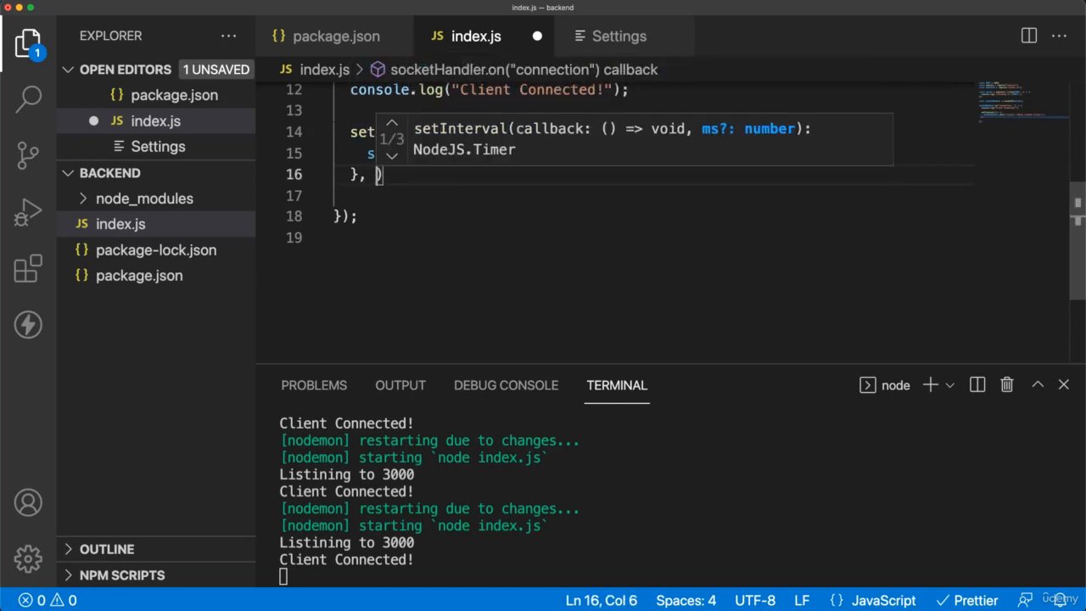
pyautogui.write('1000')
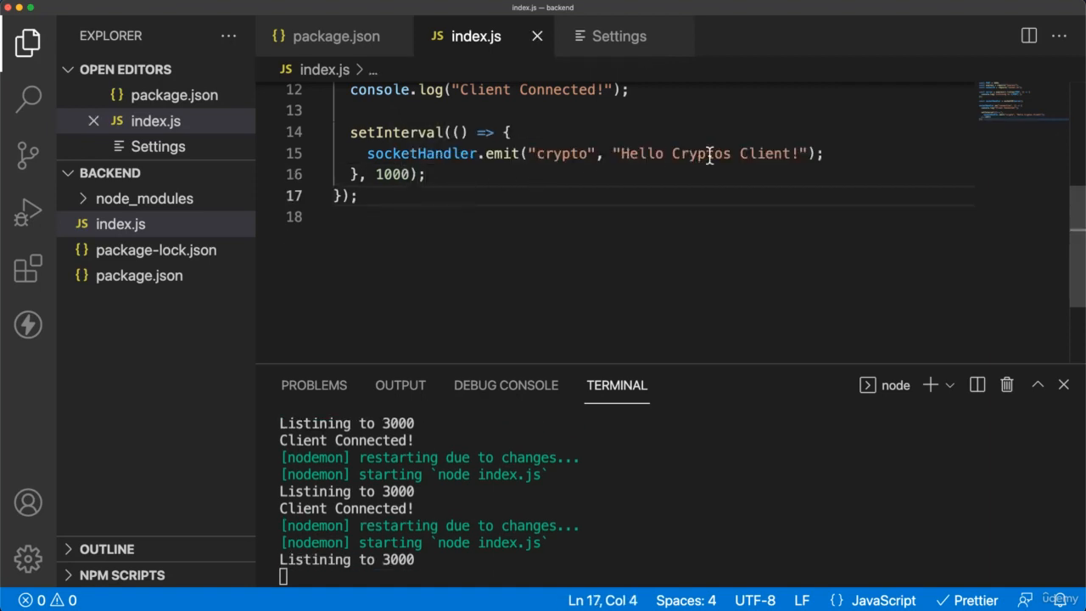
pyautogui.click(429, 174)
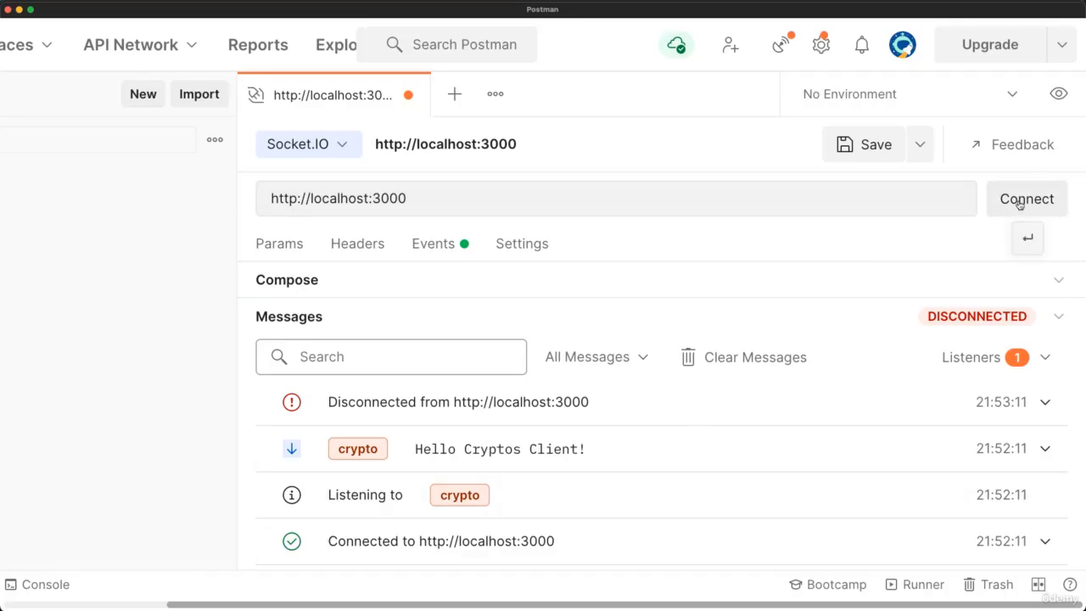
# - Reconnect Postman's Socket.IO client to localhost:3000 after the backend restart
pyautogui.click(1025, 199)
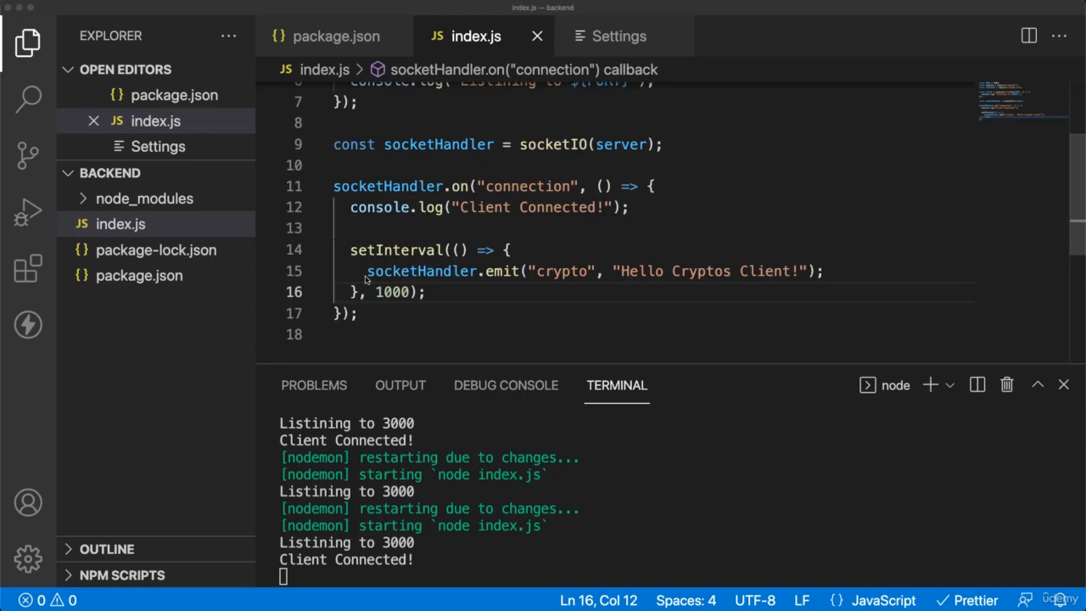
# - Undo the setInterval wrapper, save, and select socketHandler on the emit line
pyautogui.click(455, 250)
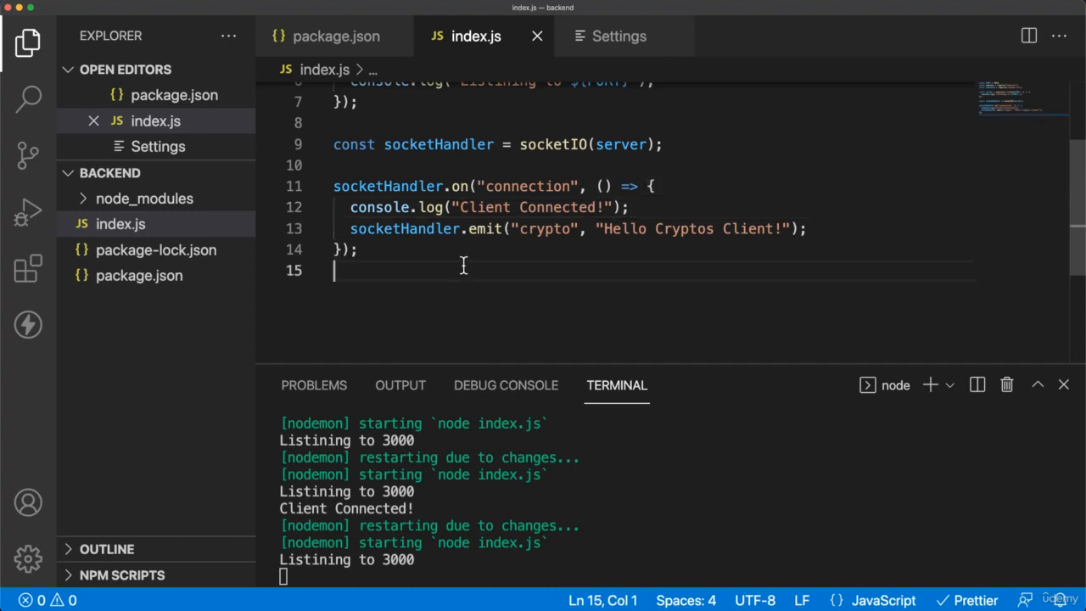
pyautogui.doubleClick(405, 228)
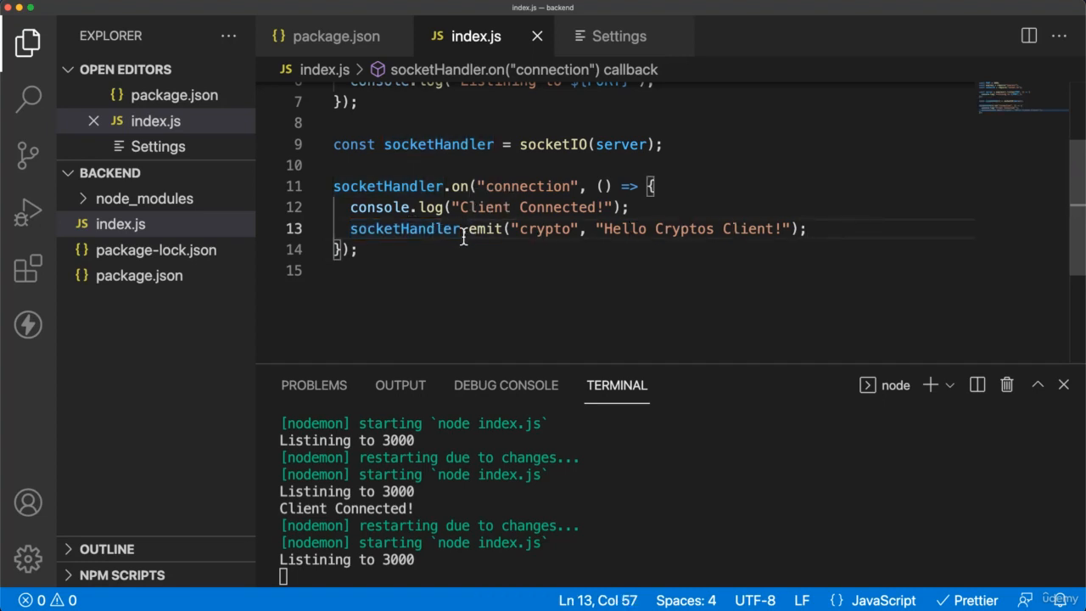
pyautogui.doubleClick(404, 228)
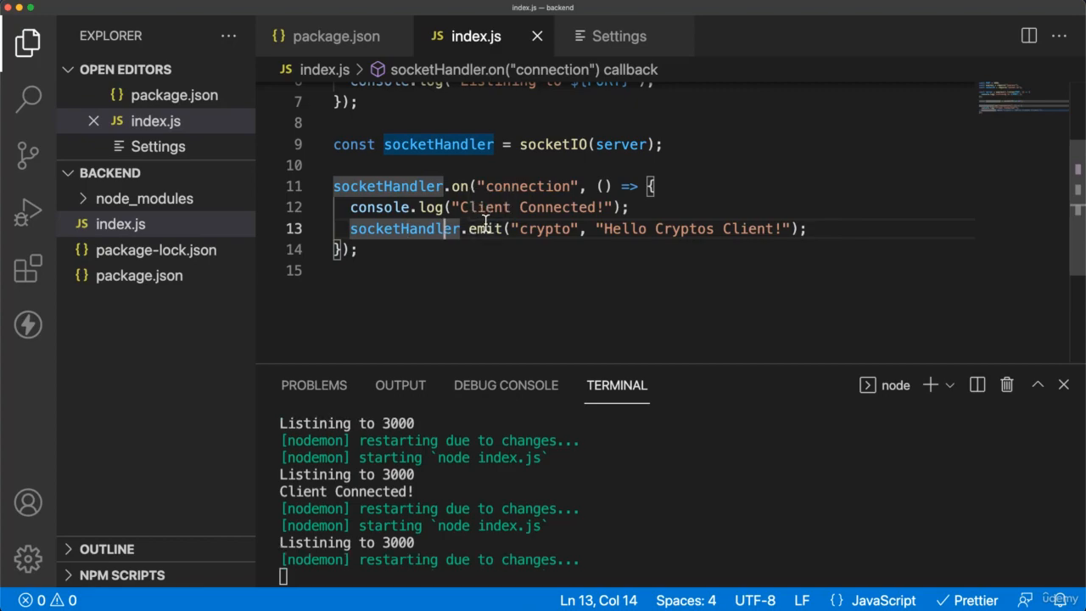